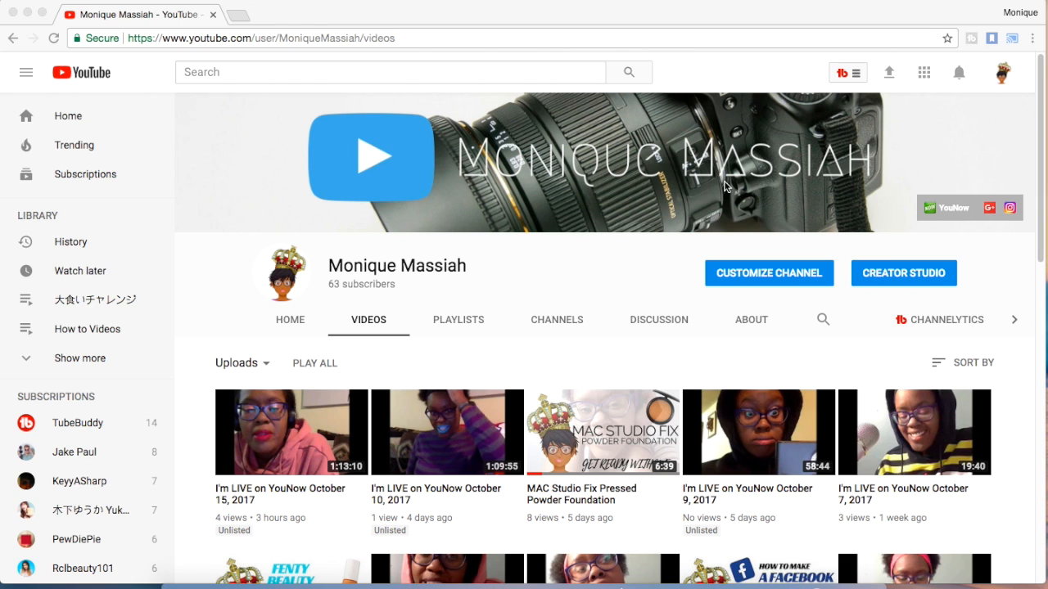
pyautogui.moveTo(889, 281)
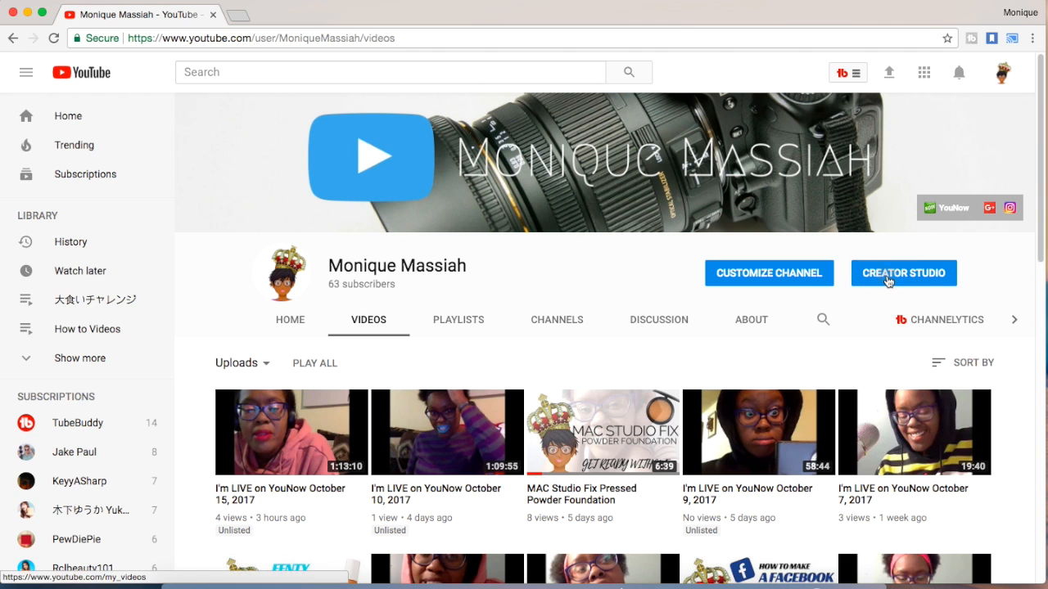
# Go to Creator Studio from the channel's Videos page
pyautogui.click(904, 272)
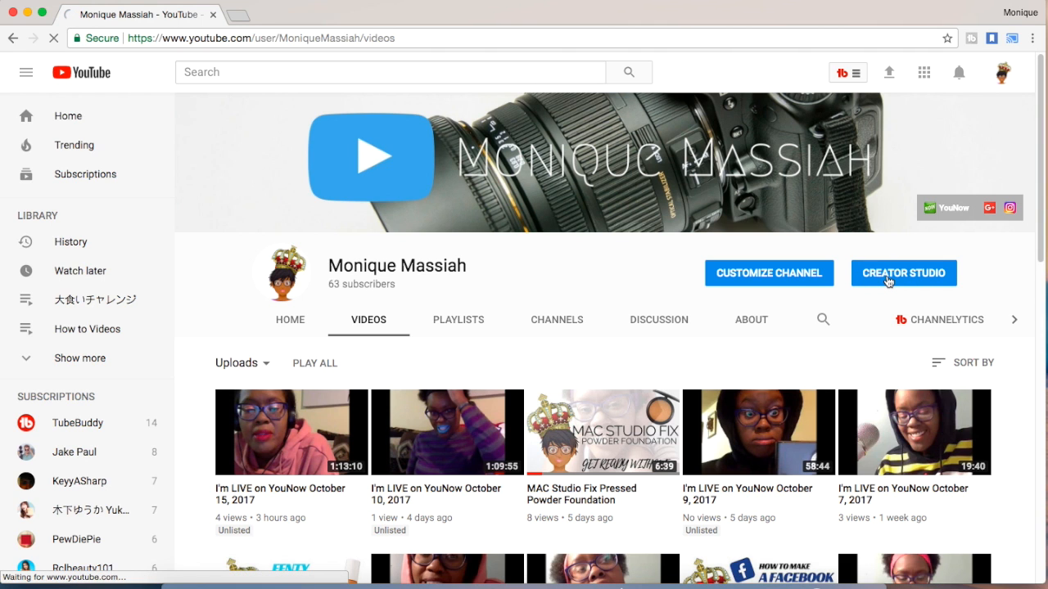
# Load the Video Manager and scroll through the list of 228 uploads
pyautogui.click(904, 271)
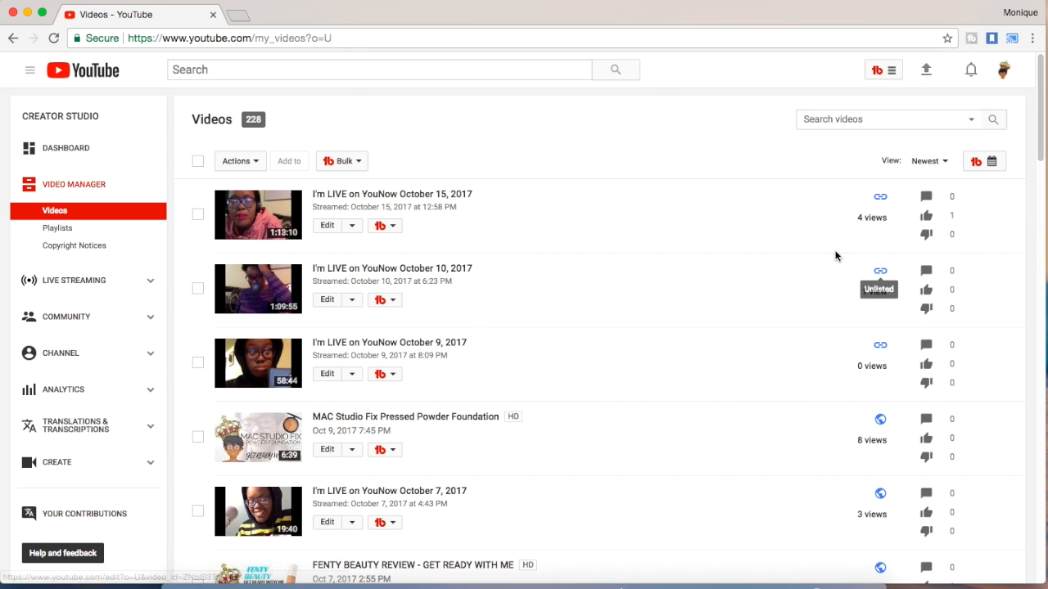
pyautogui.scroll(-3)
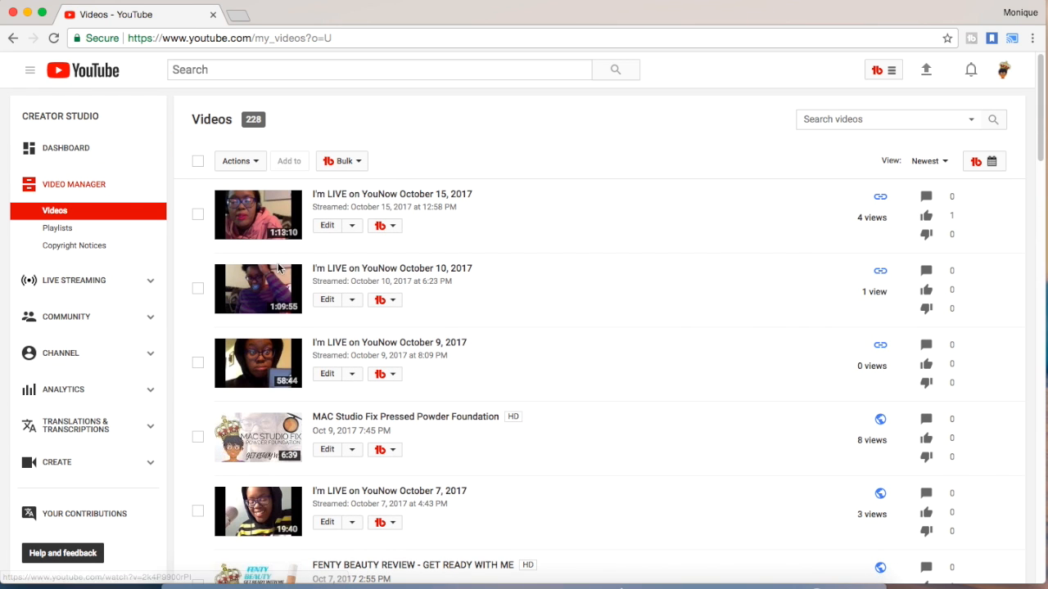
pyautogui.moveTo(215, 294)
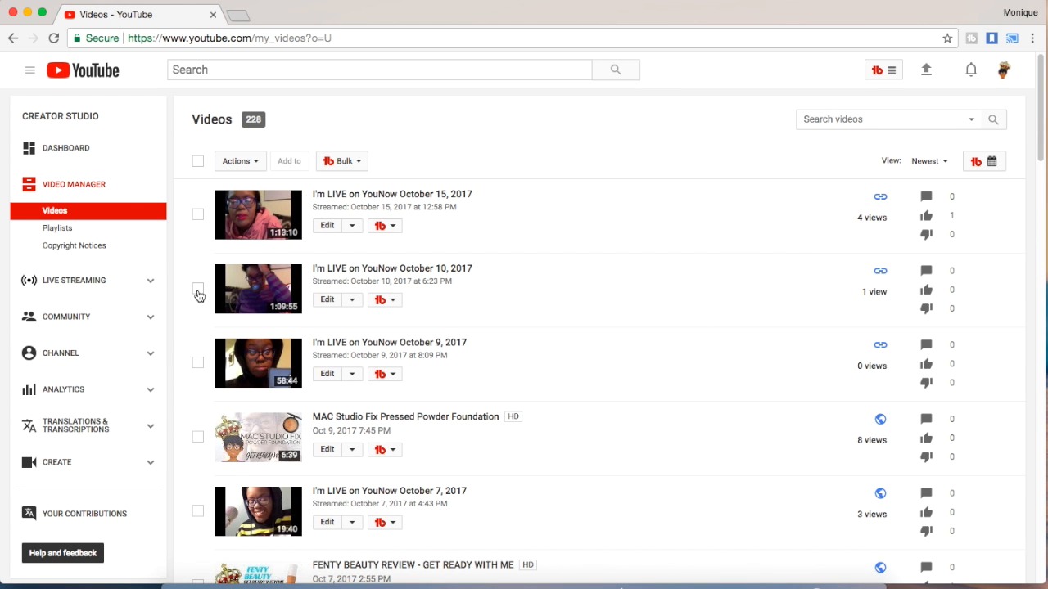
# Select the October 10, 2017 YouNow live video and confirm its permanent deletion, leaving 227 videos
pyautogui.click(196, 290)
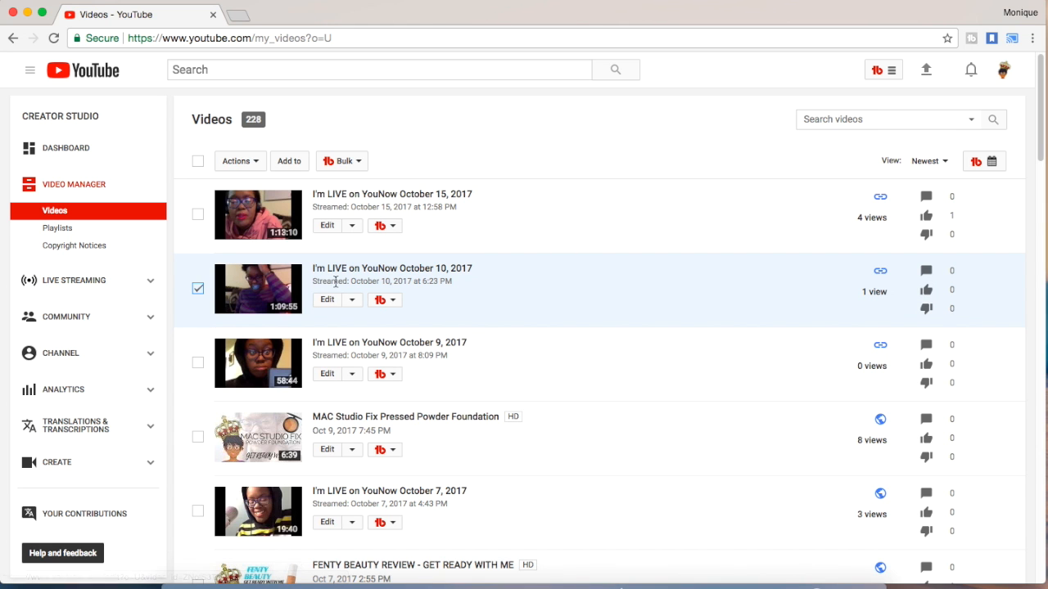
pyautogui.click(353, 300)
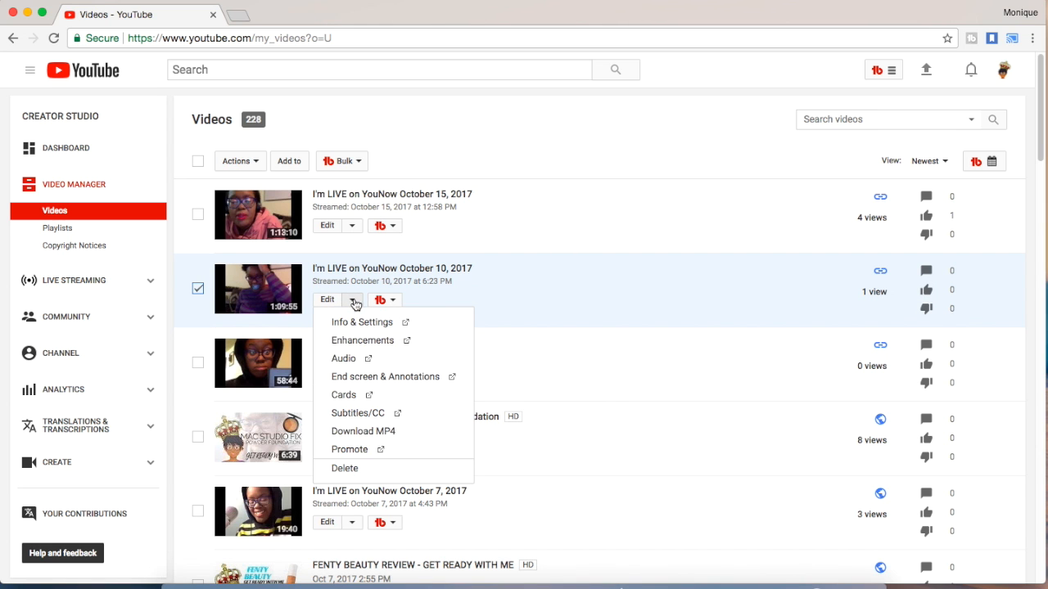
pyautogui.click(344, 468)
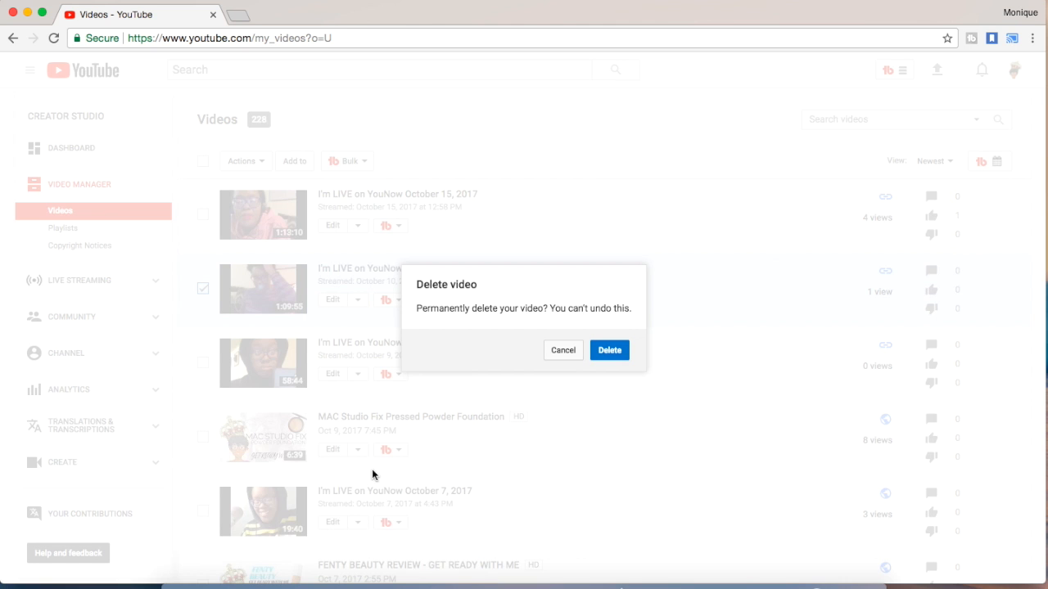
pyautogui.moveTo(607, 351)
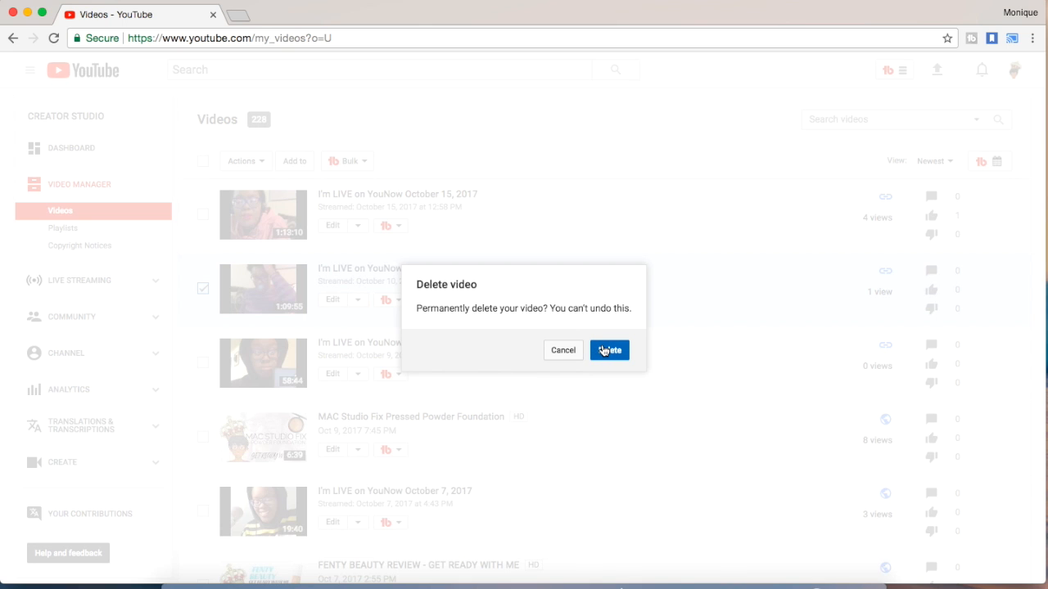
pyautogui.click(609, 350)
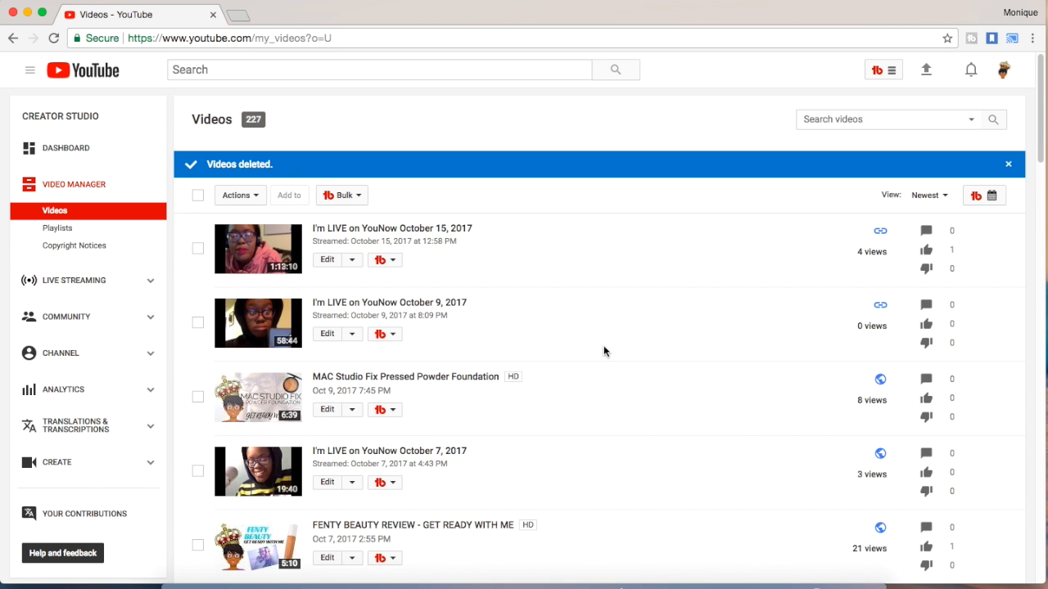
pyautogui.moveTo(603, 350)
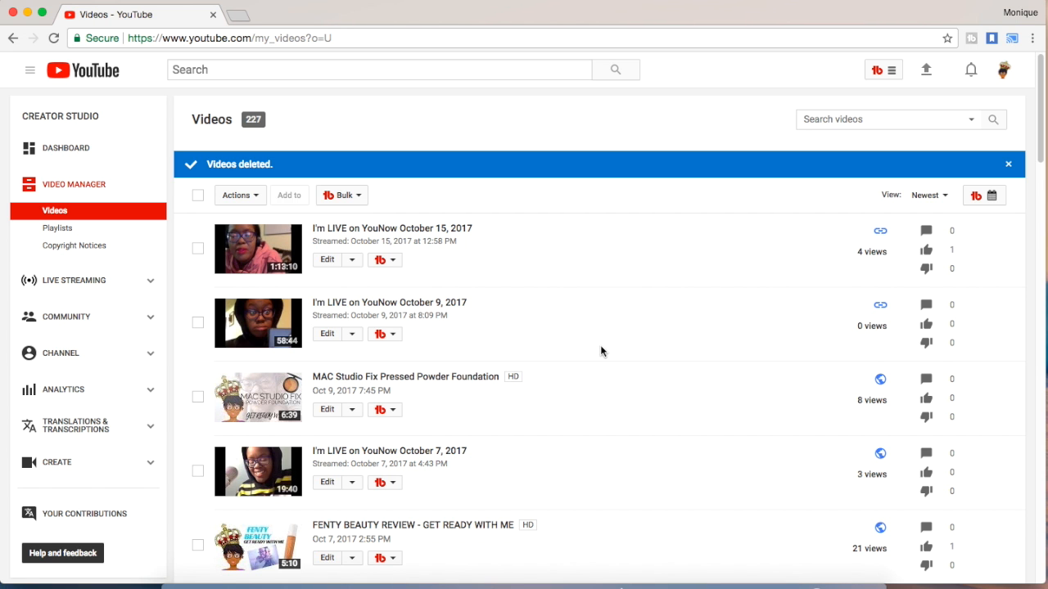
pyautogui.moveTo(249, 112)
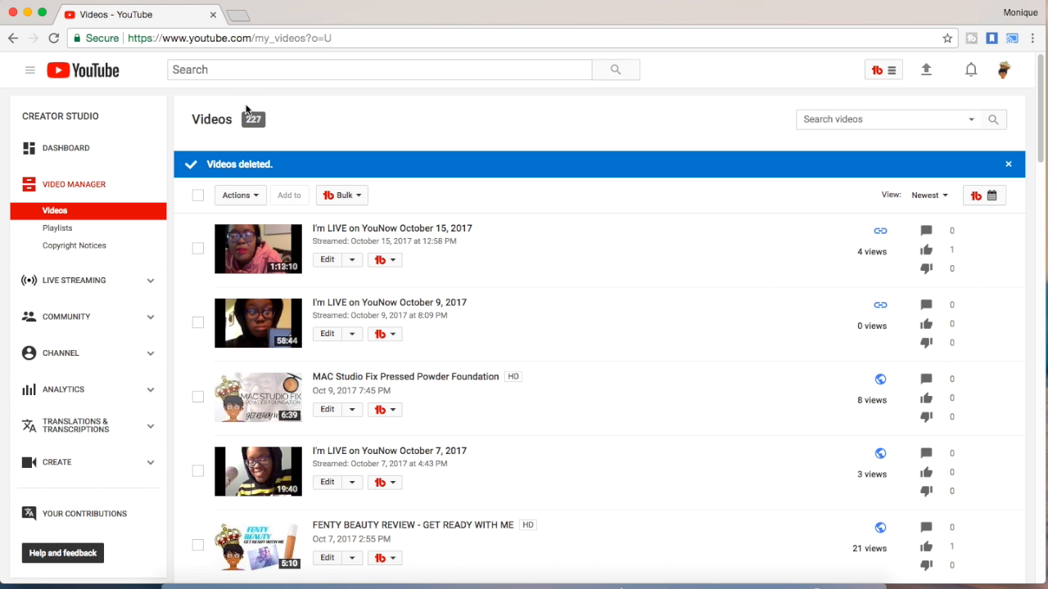